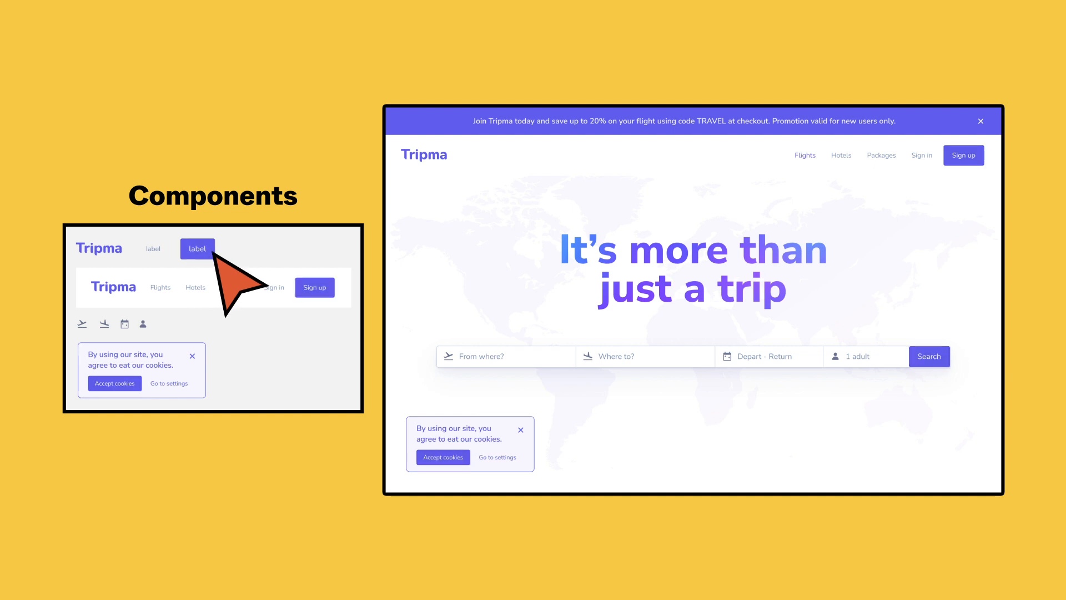
pyautogui.moveTo(244, 286)
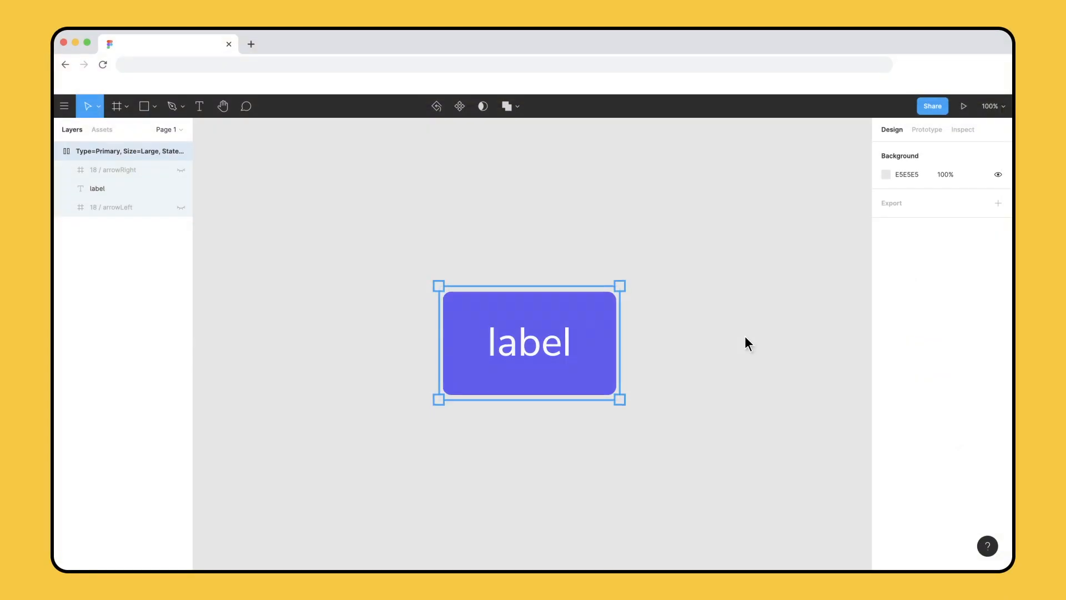
pyautogui.moveTo(513, 162)
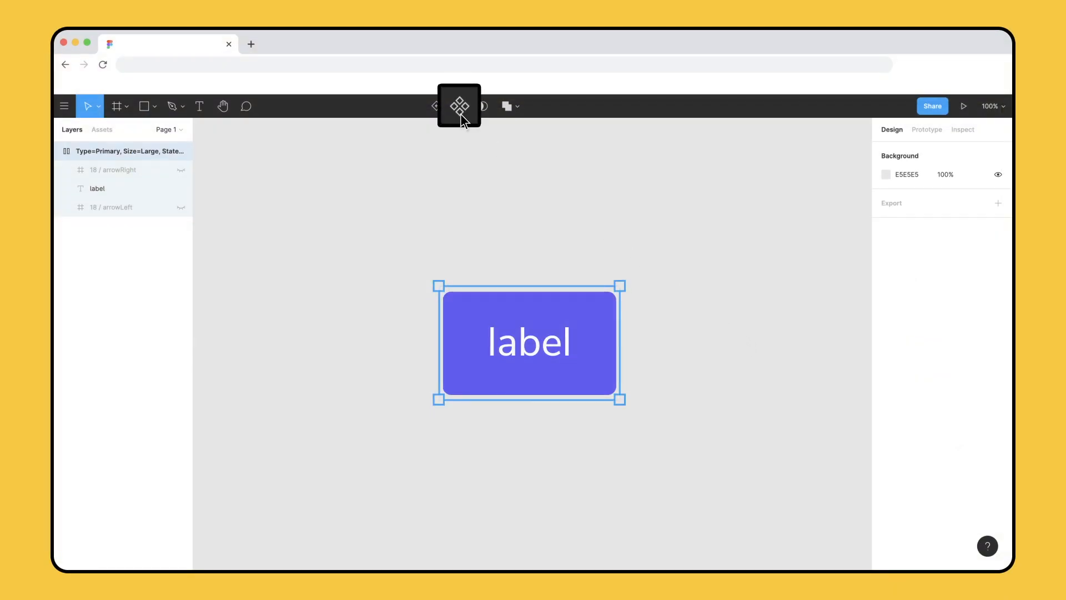
# Create a main component from the purple button frame with Cmd+Option+K
pyautogui.press('cmd+option+k')
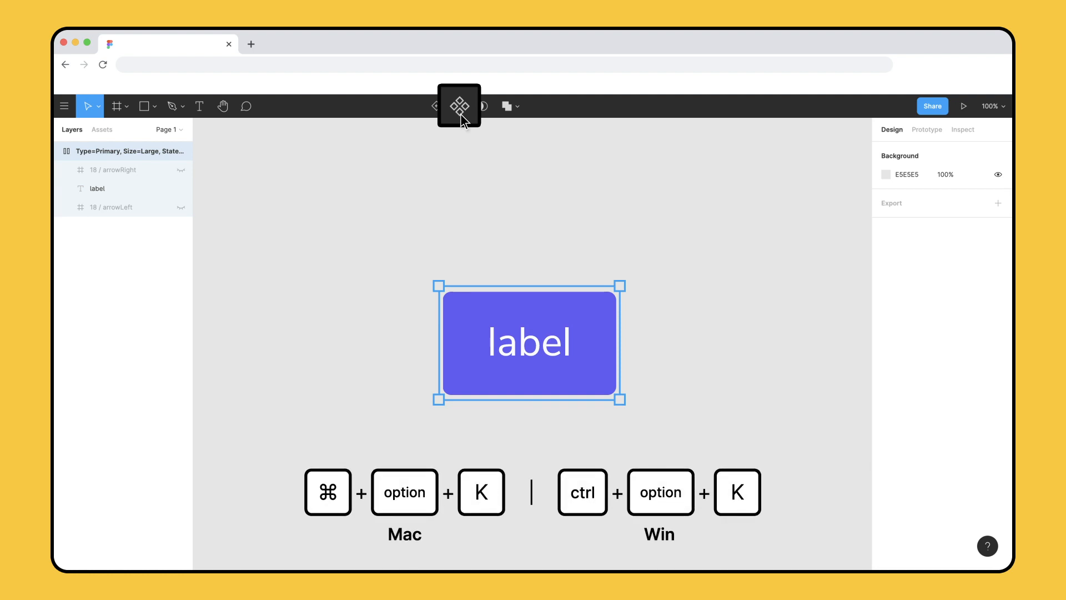
pyautogui.press('cmd+option+k')
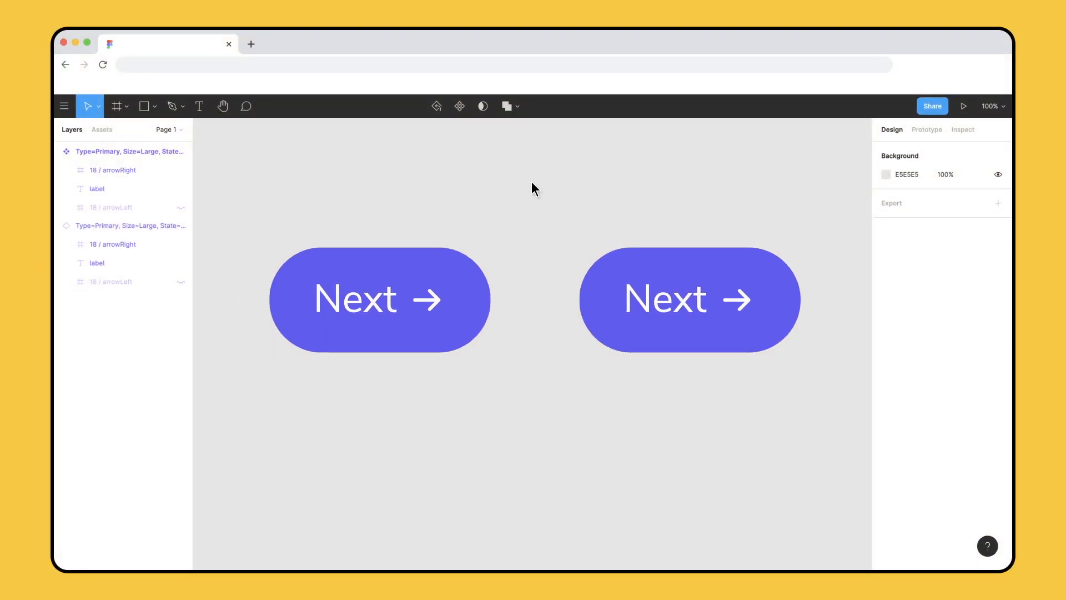
pyautogui.click(129, 151)
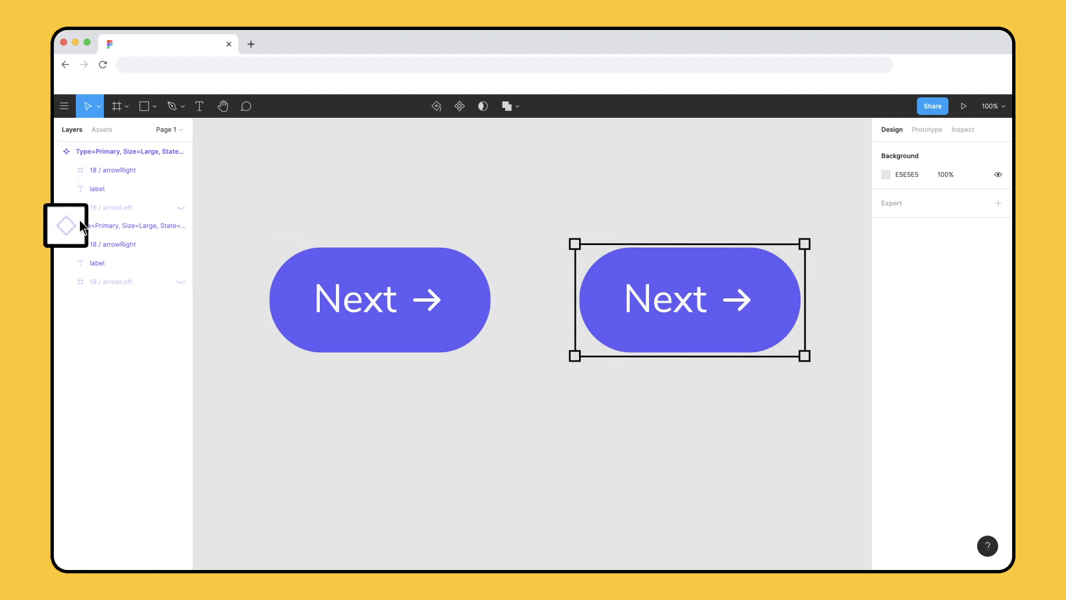
pyautogui.click(487, 269)
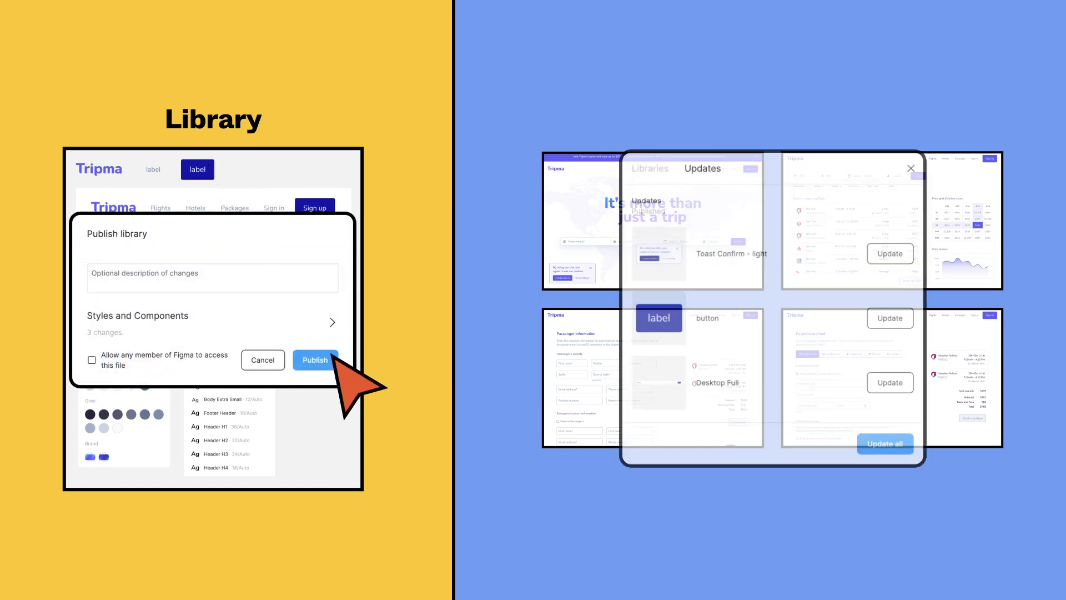
# Publish the Tripma styles and components as a shared library
pyautogui.click(314, 360)
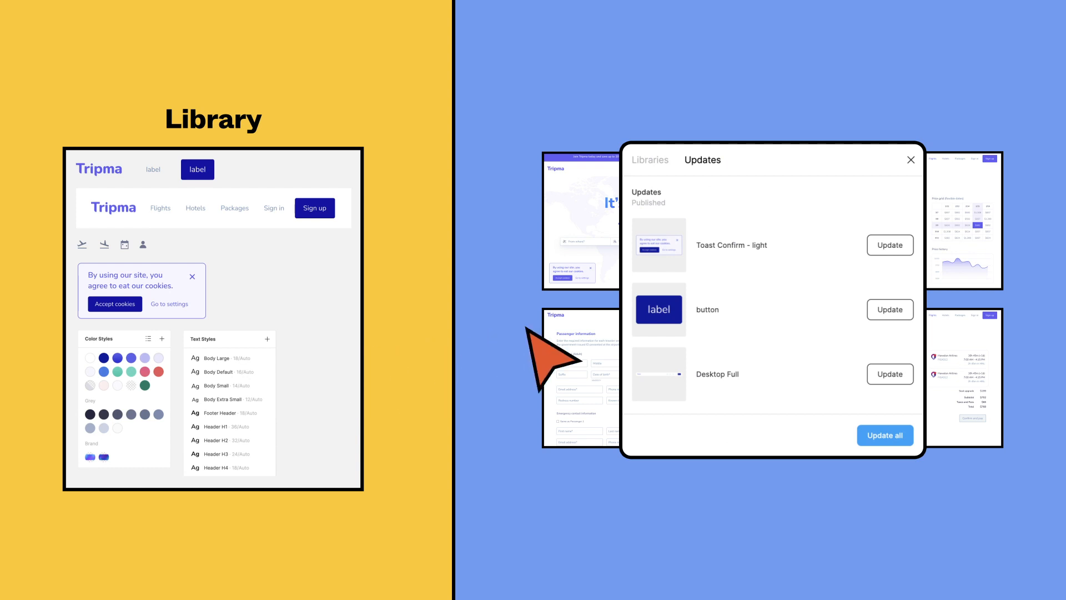